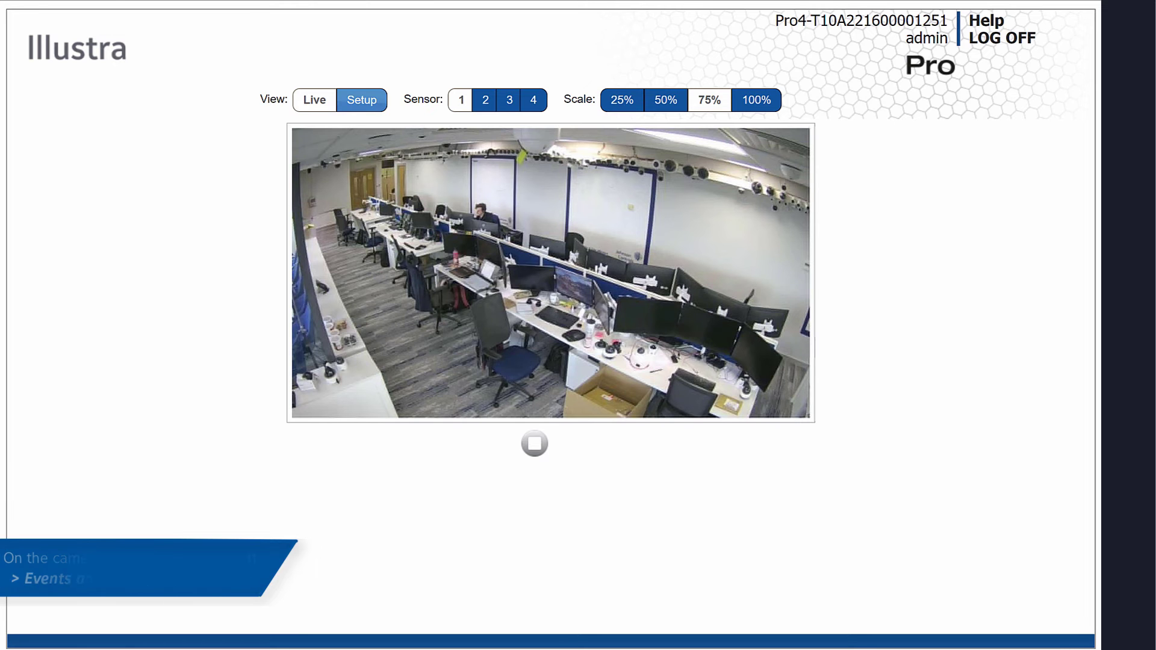
Step: Go to the camera's Analytics setup and select the AI Object Classification tab
click(361, 100)
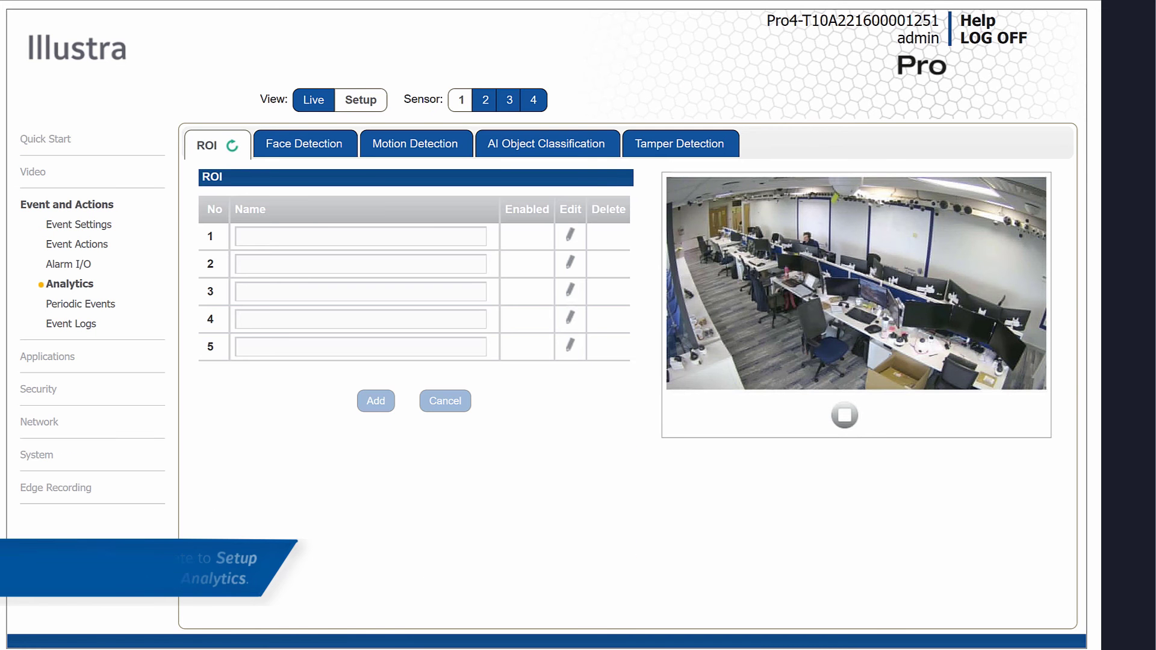
click(547, 143)
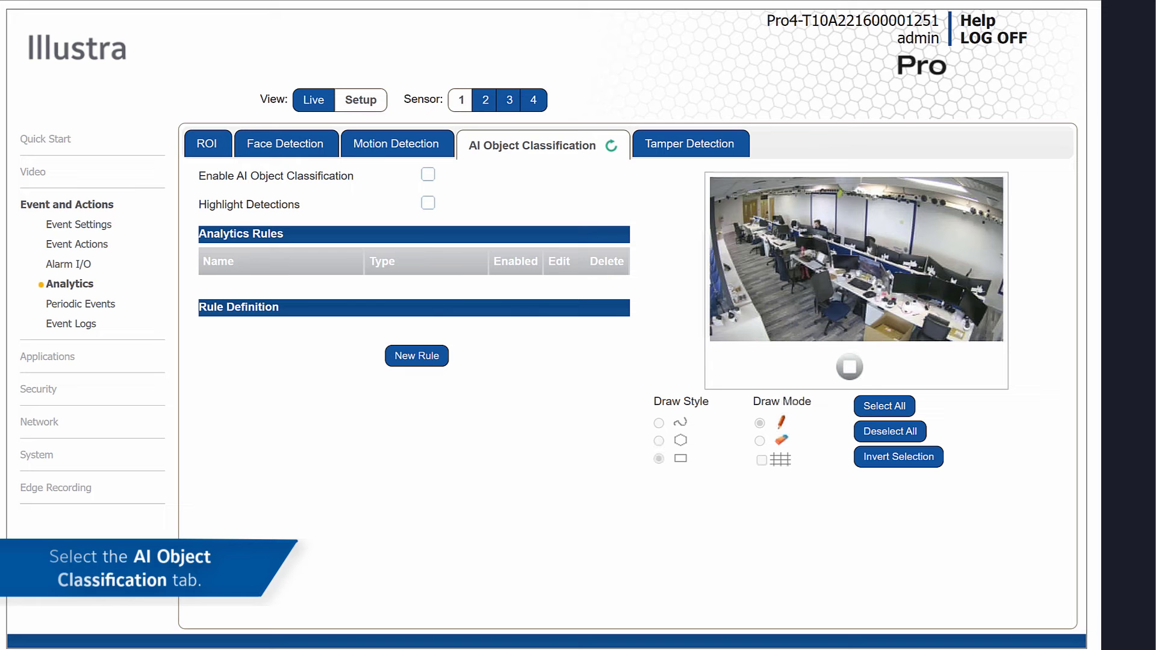
Step: Tick Enable AI Object Classification and Highlight Detections on the Illustra camera
click(427, 175)
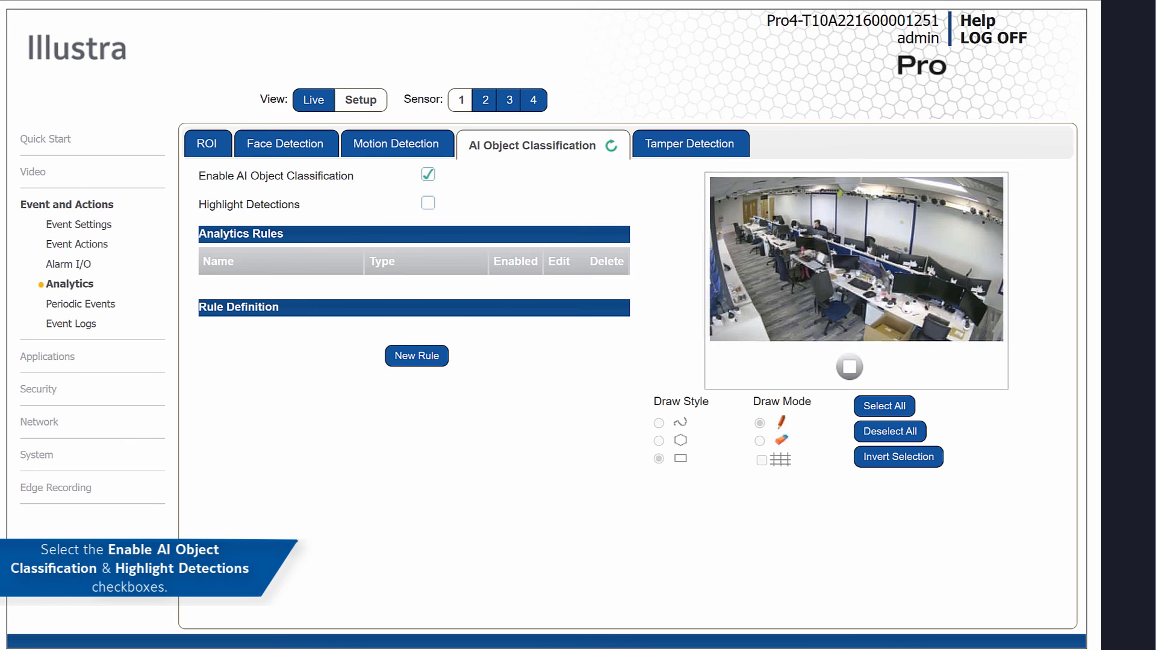
click(428, 203)
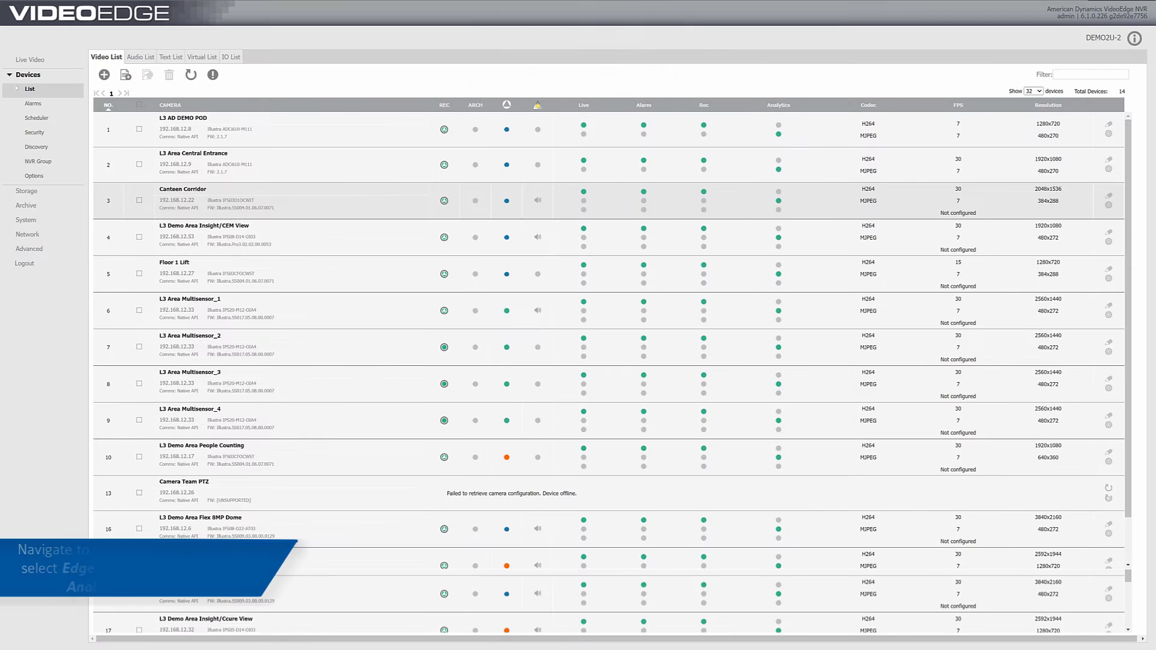
Step: Switch L3 Area Multisensor_1's Video Analysis to Edge Based and save
click(1109, 310)
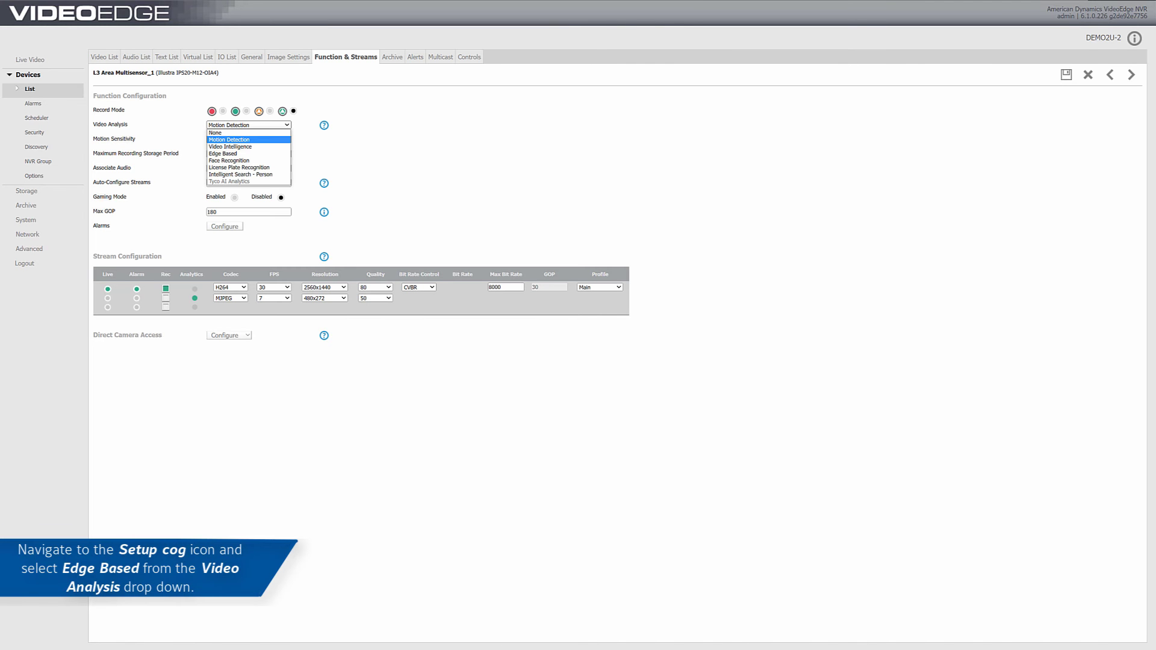
click(223, 153)
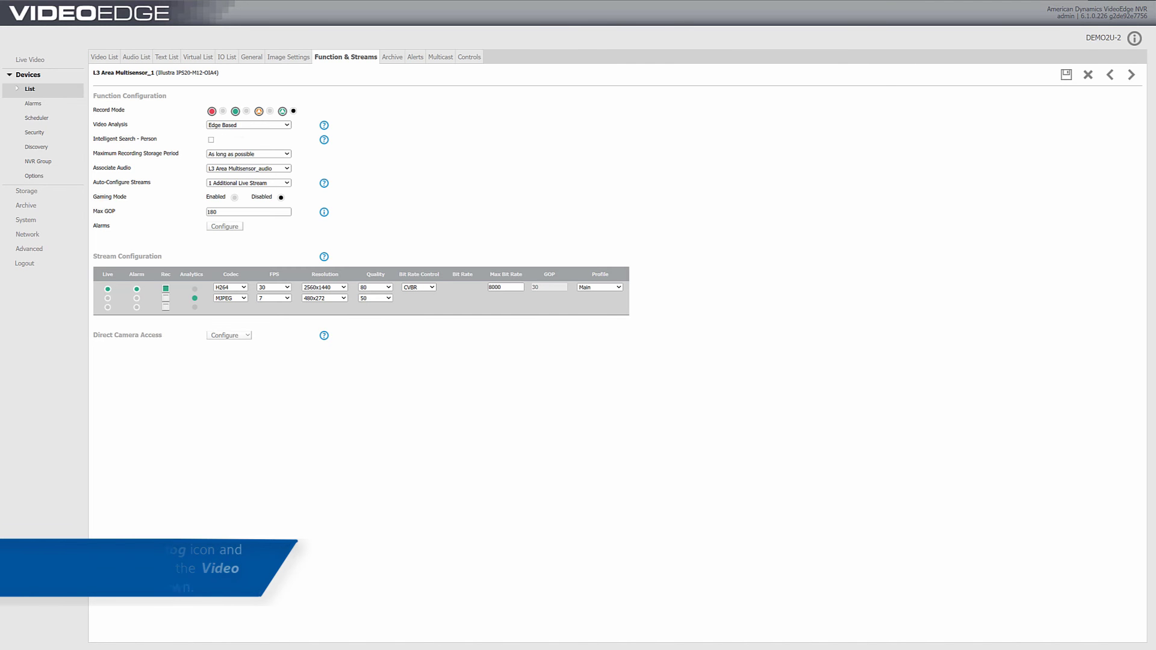
click(1065, 73)
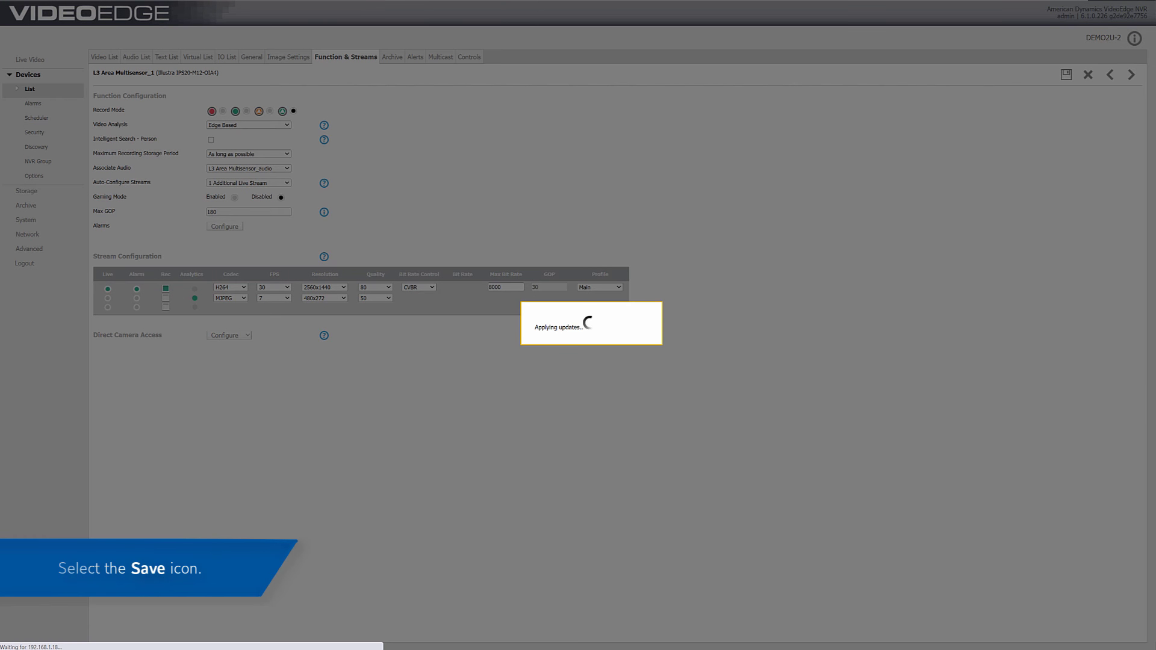
Step: Confirm the saved update and open Alarms Configure for L3 Area Multisensor_1
click(1065, 75)
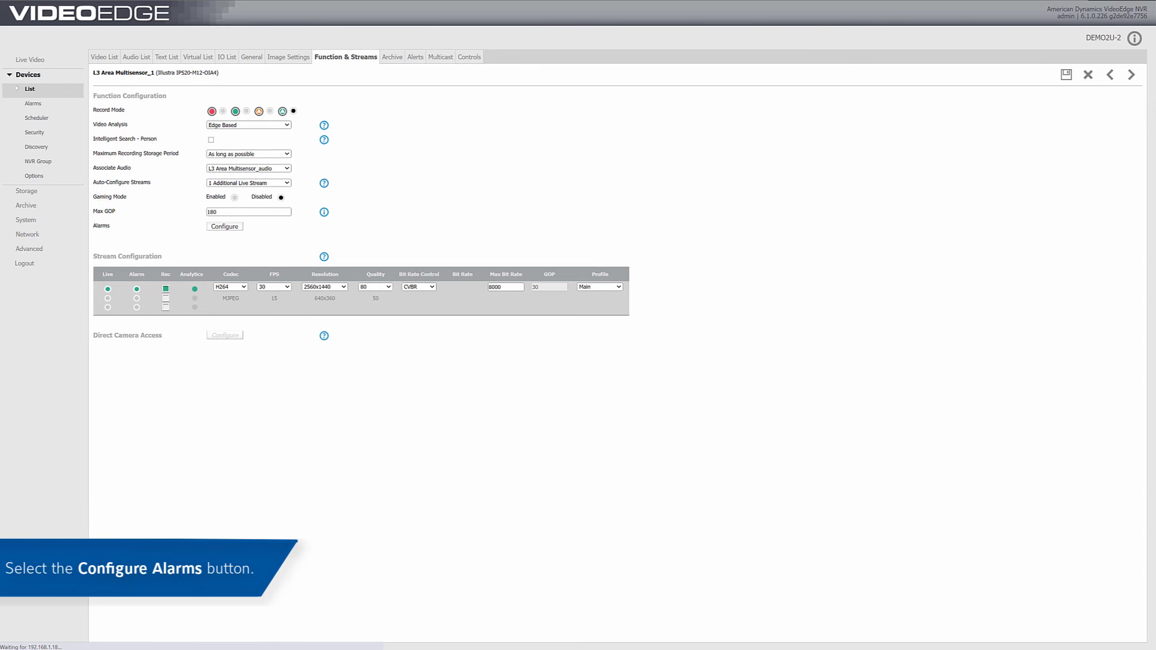
click(225, 227)
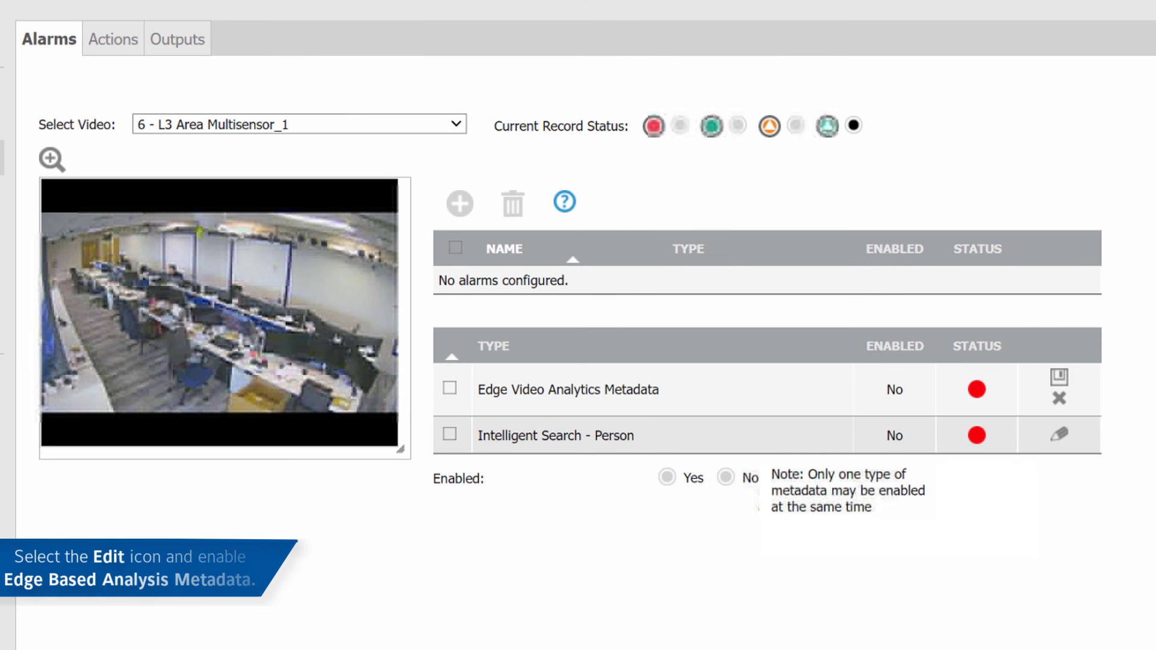
click(666, 477)
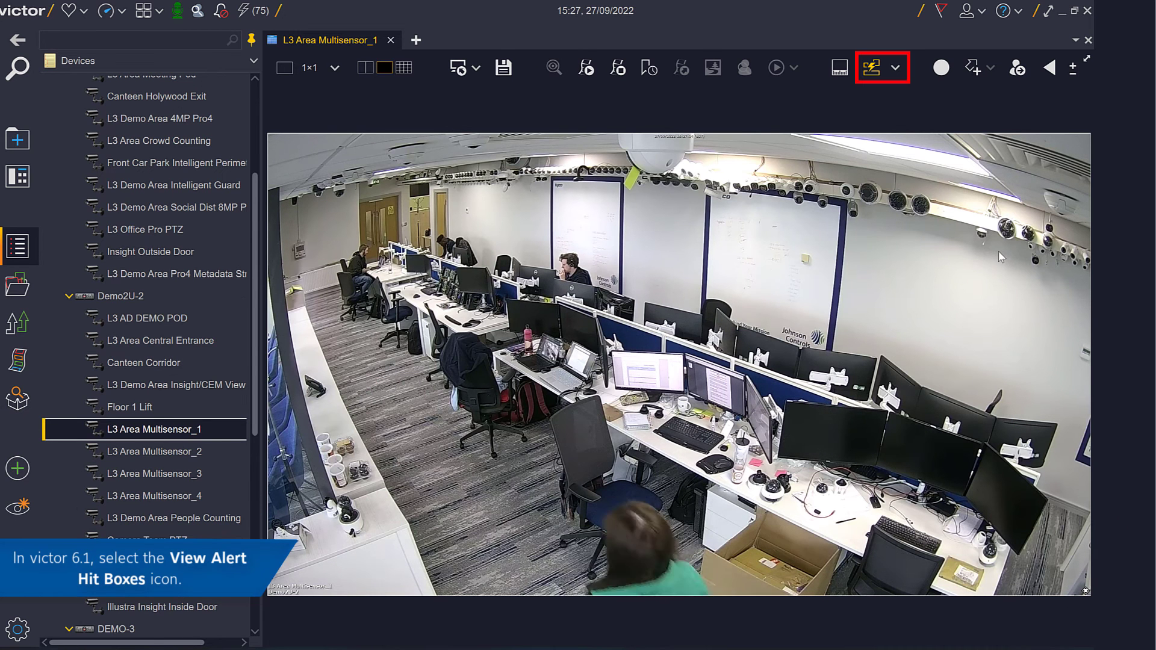
Step: Turn on the View Alert Hit Boxes overlay for live video
click(871, 68)
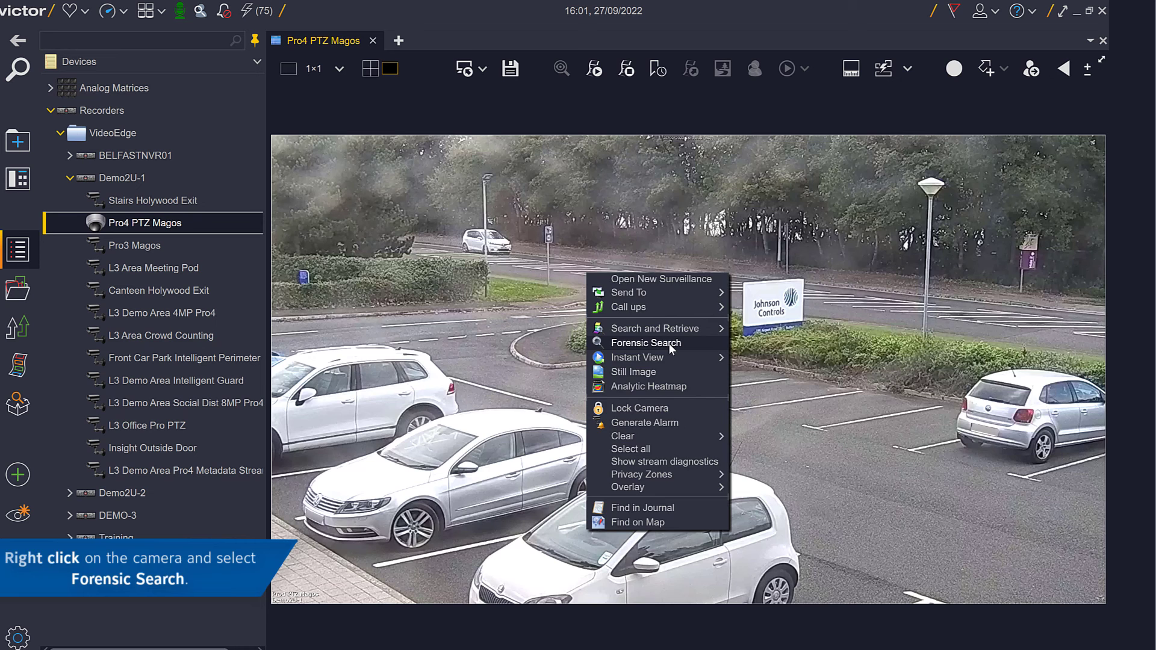
Step: Start a Forensic Search on Pro4 PTZ Magos with Time range set to Last Hour
click(646, 343)
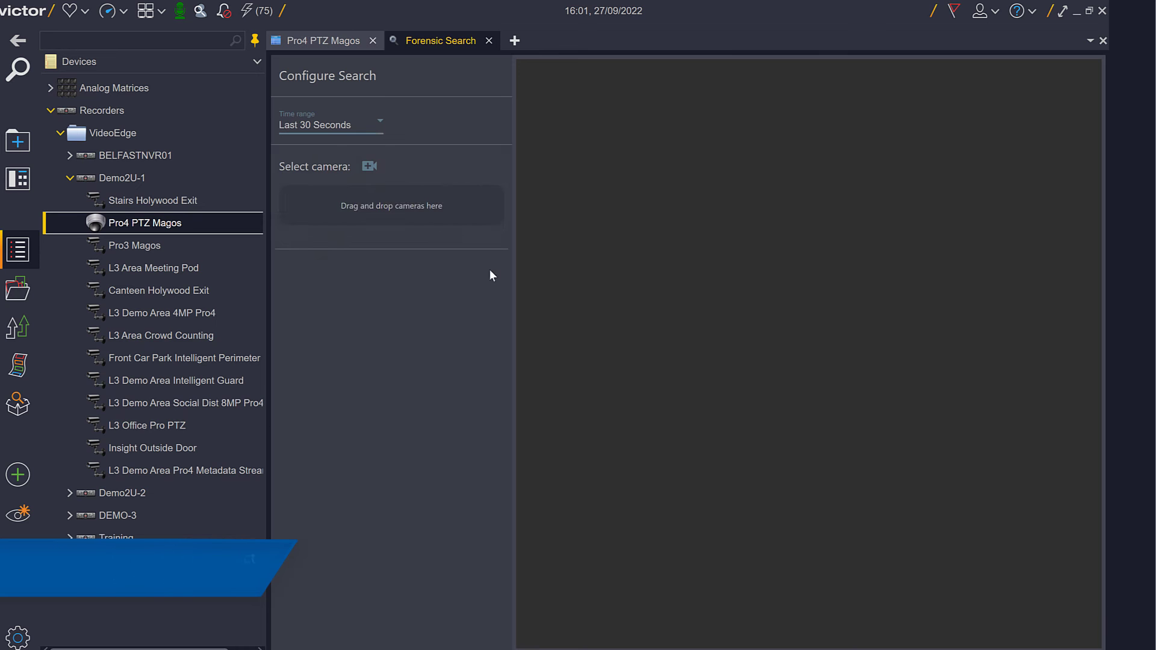
click(330, 124)
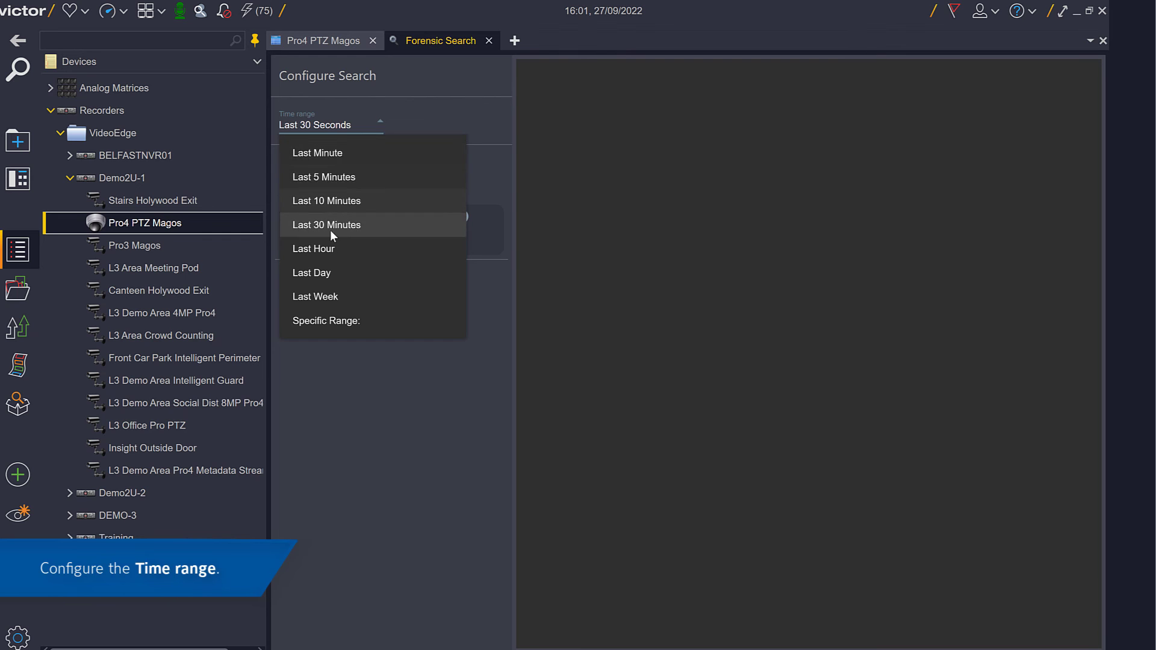
click(312, 248)
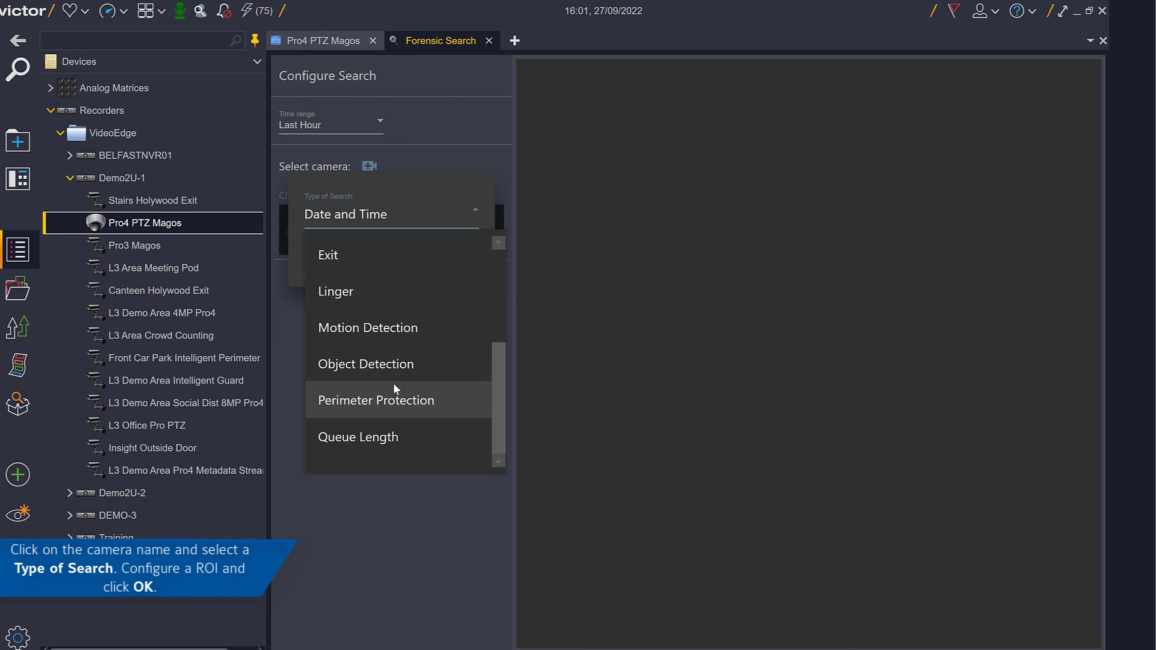
mouse_move(392, 376)
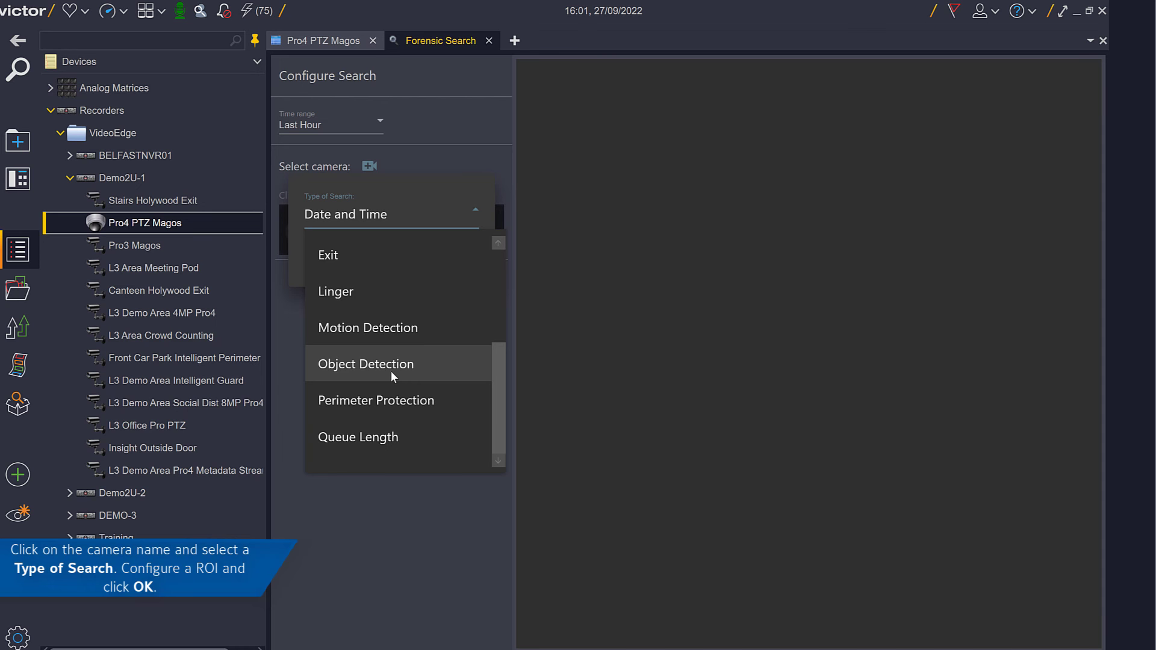
Step: Add an Object Detection rule for the camera and accept the region
click(366, 363)
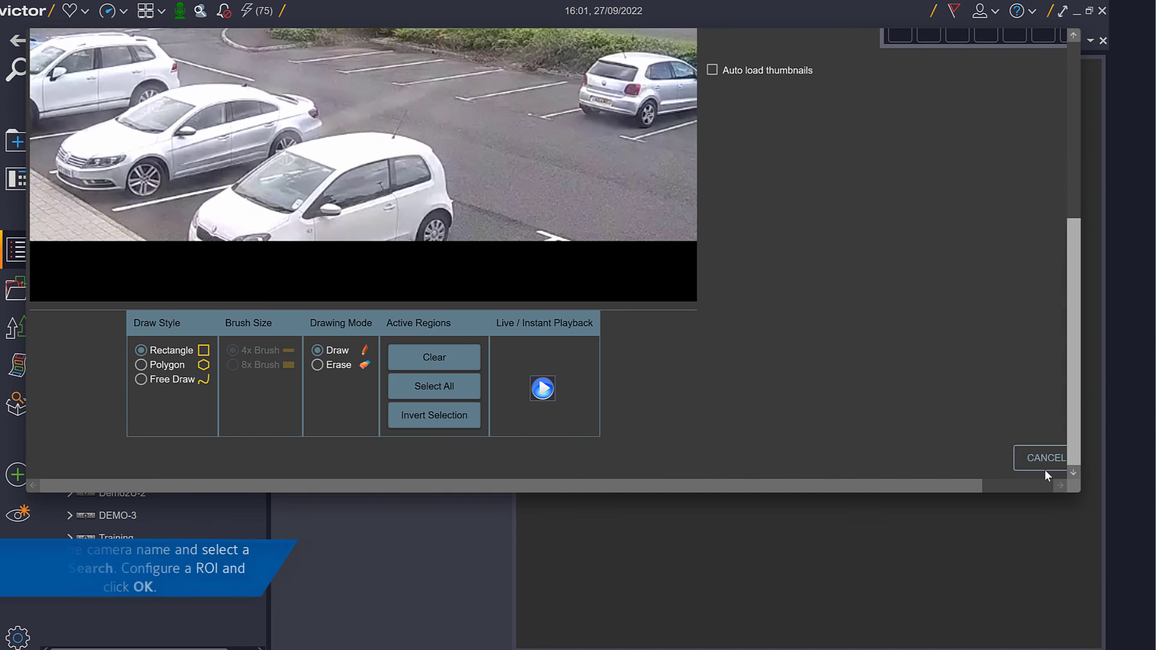
click(1046, 458)
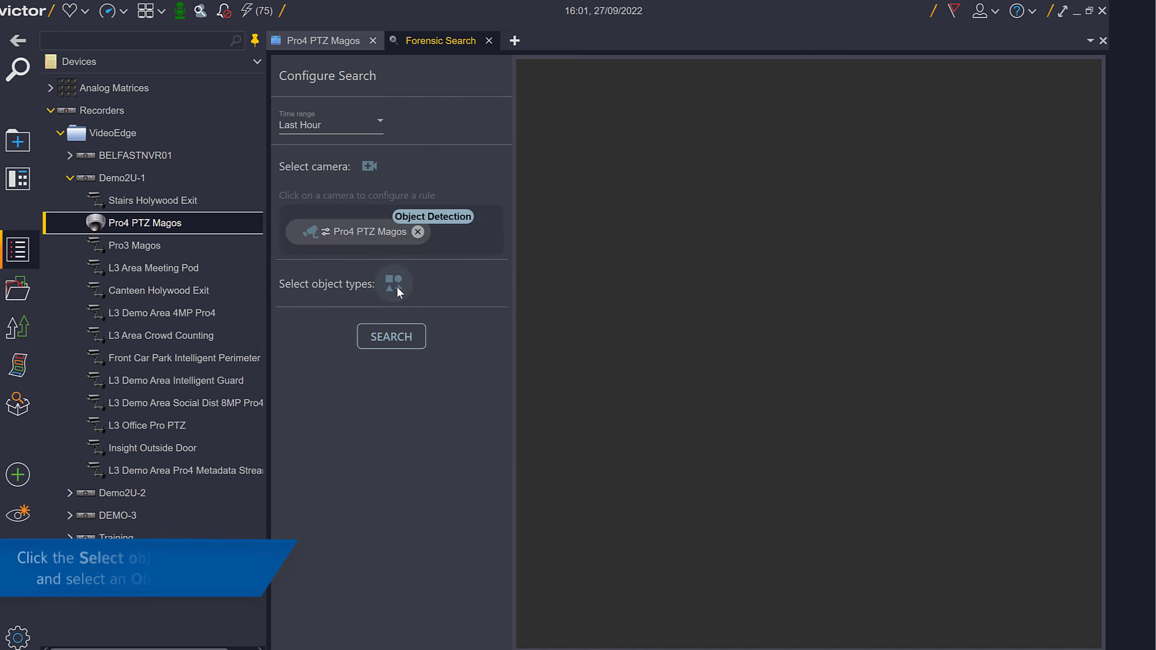
Step: Select the person object type and add a Bottom Color property filter
click(394, 285)
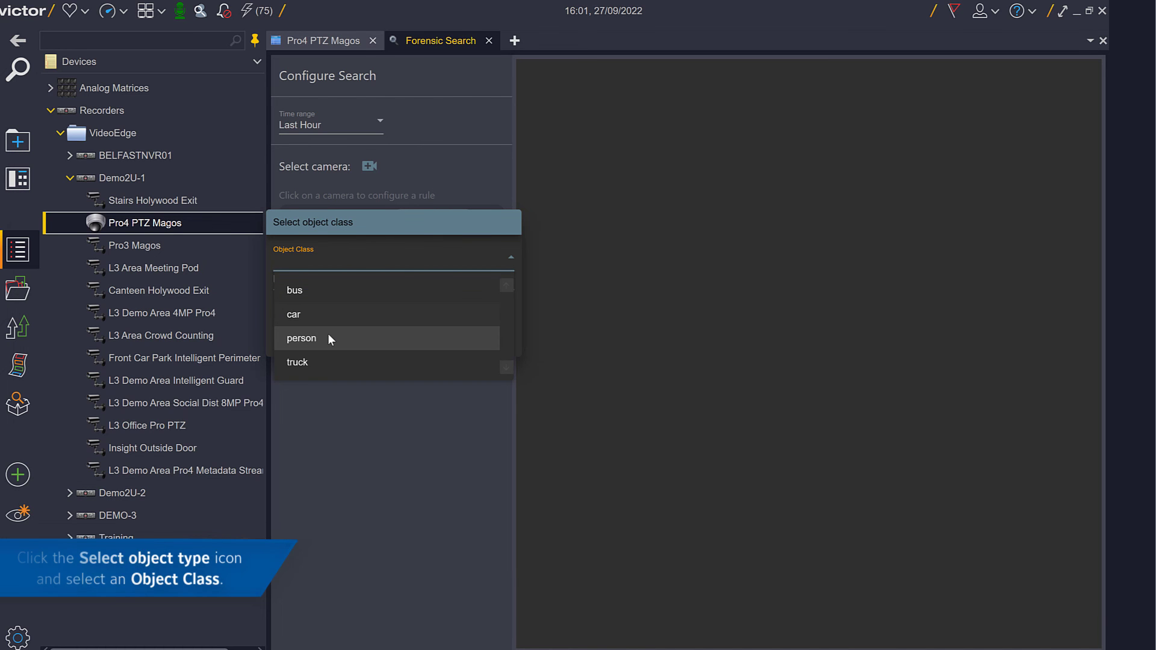
click(301, 338)
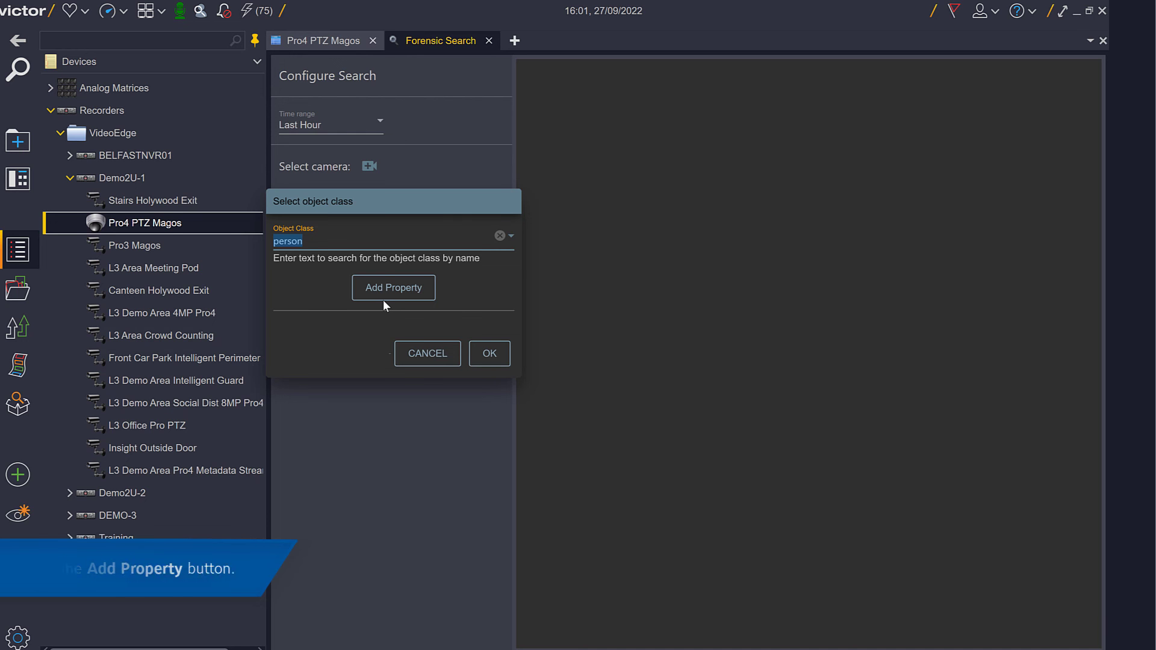
click(393, 287)
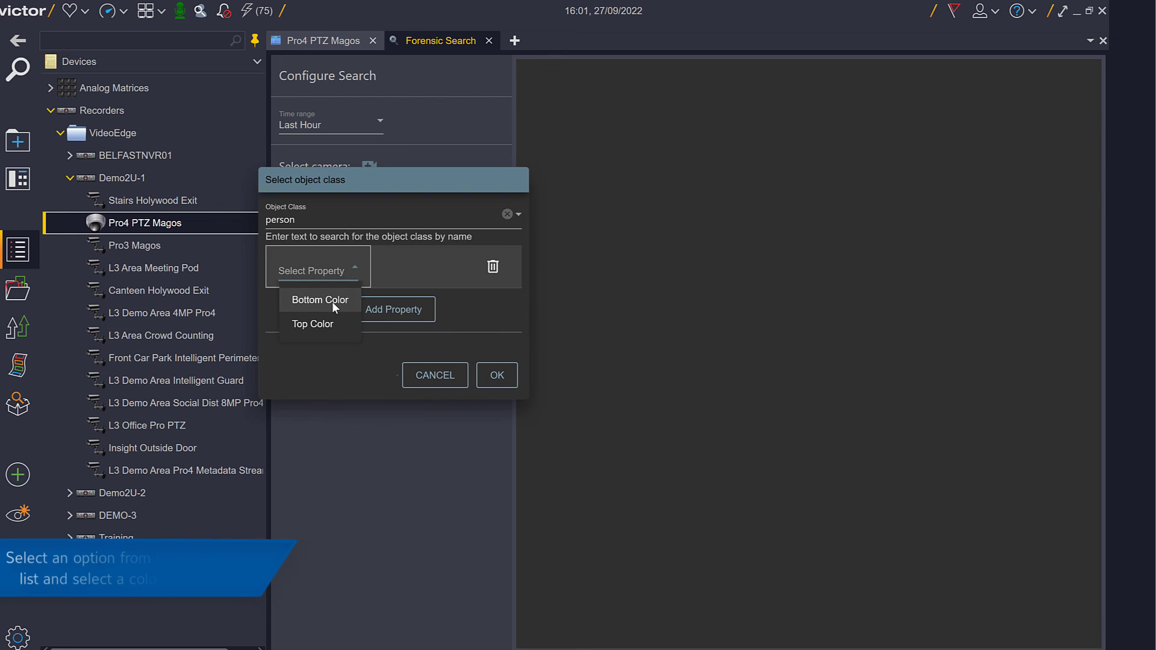
click(320, 300)
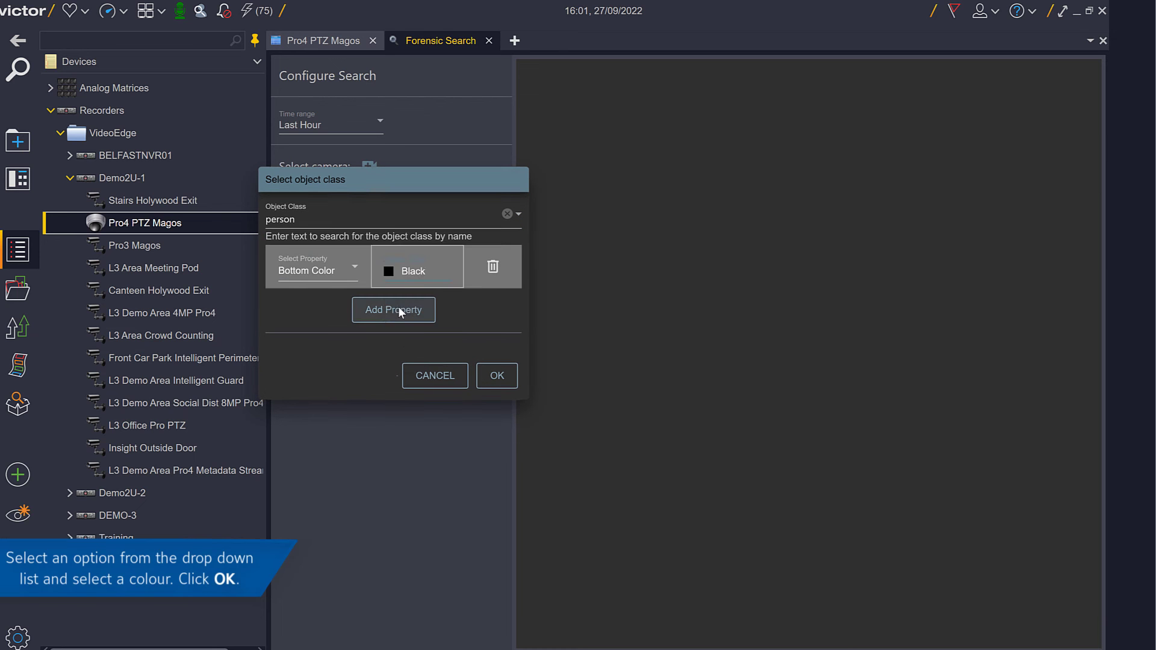
Step: Add a Top Color property set to Red and confirm the person filters
click(394, 310)
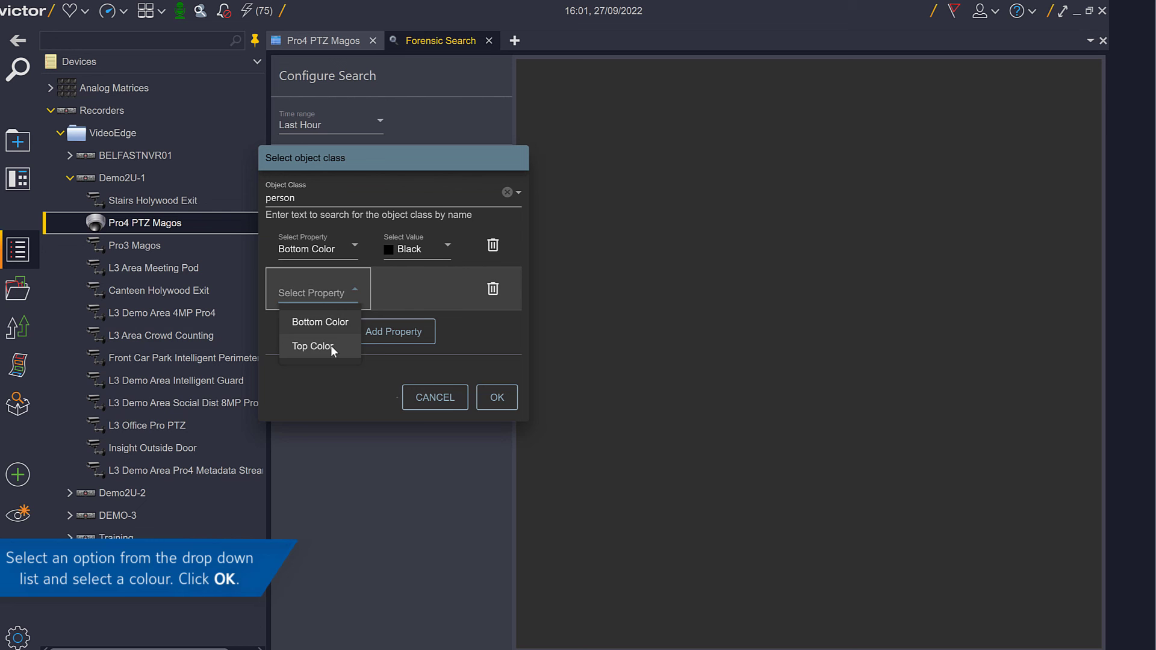
click(312, 345)
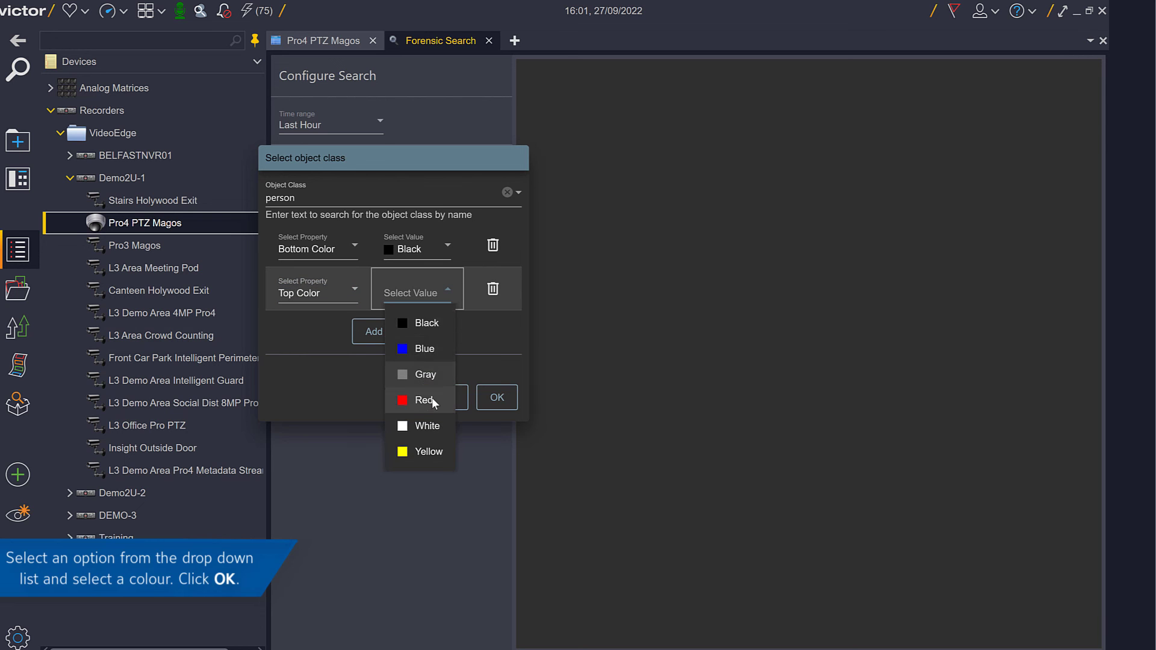
click(425, 401)
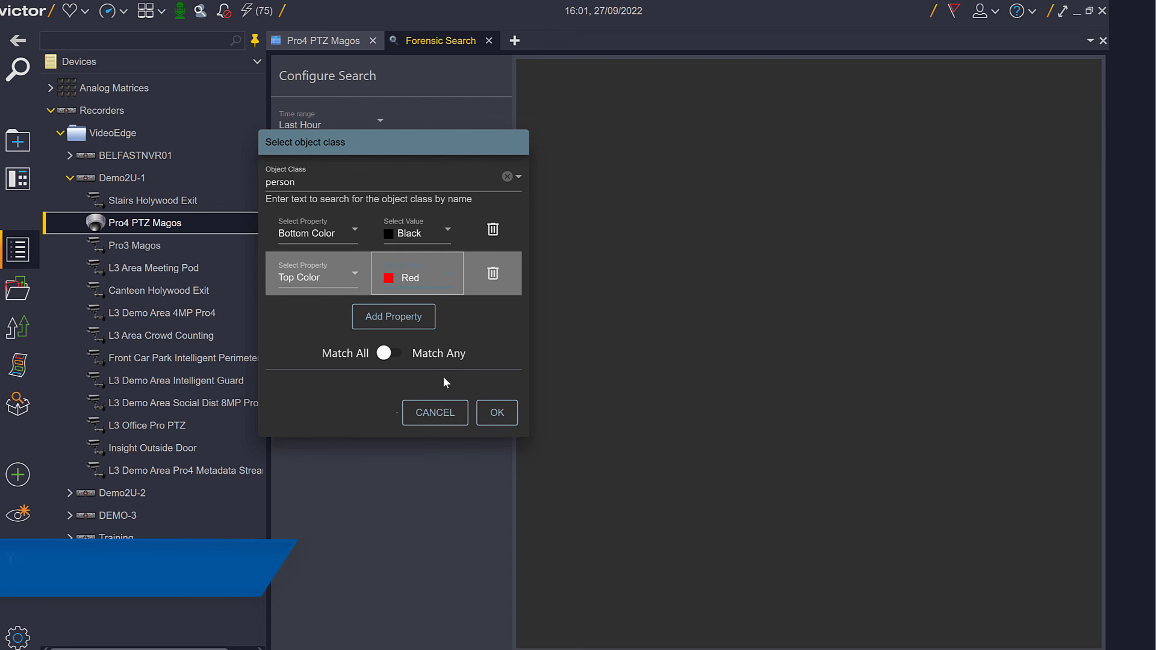
click(496, 411)
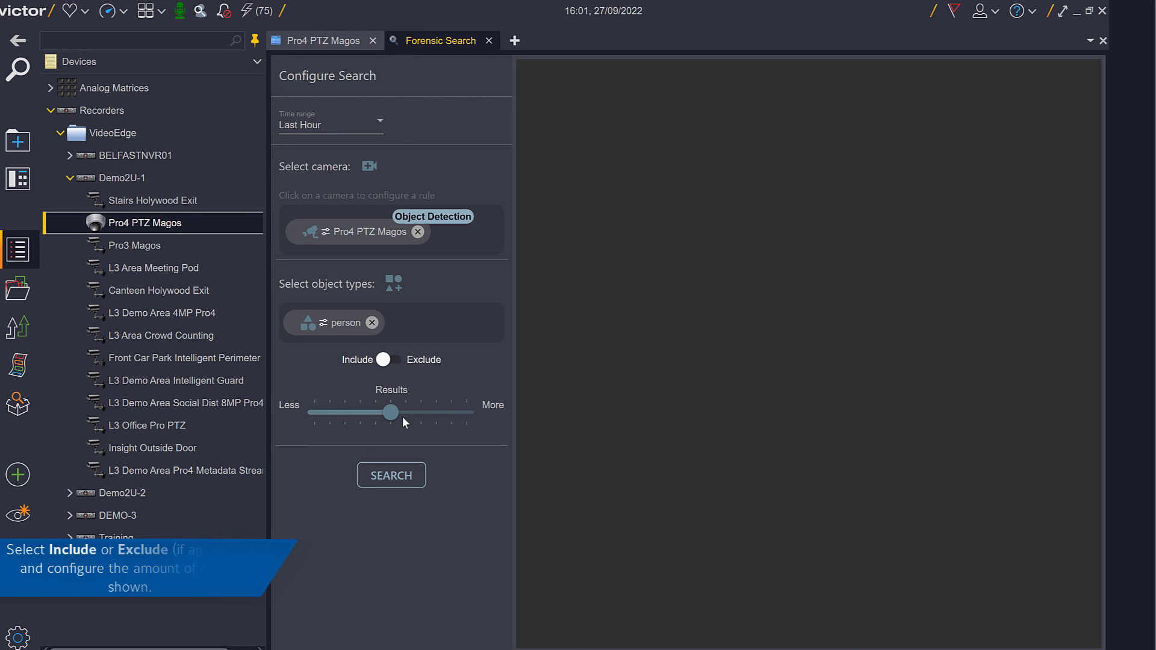
Step: Drag the Results slider to More and run the search, returning 31 person matches
drag(391, 411, 467, 412)
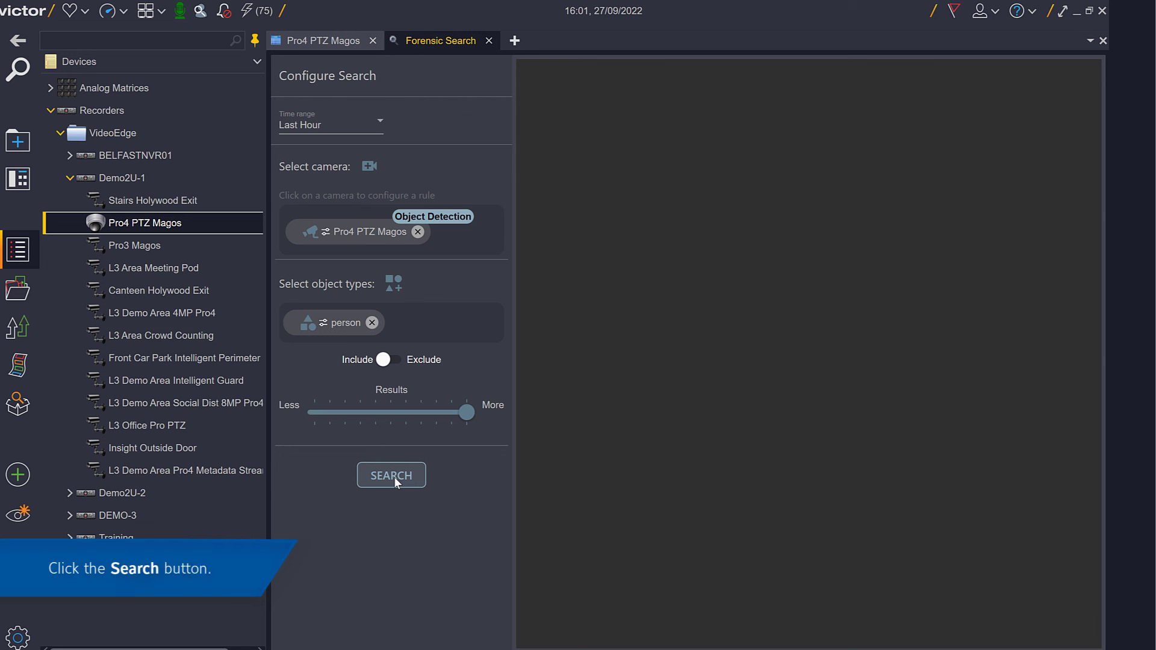
click(391, 475)
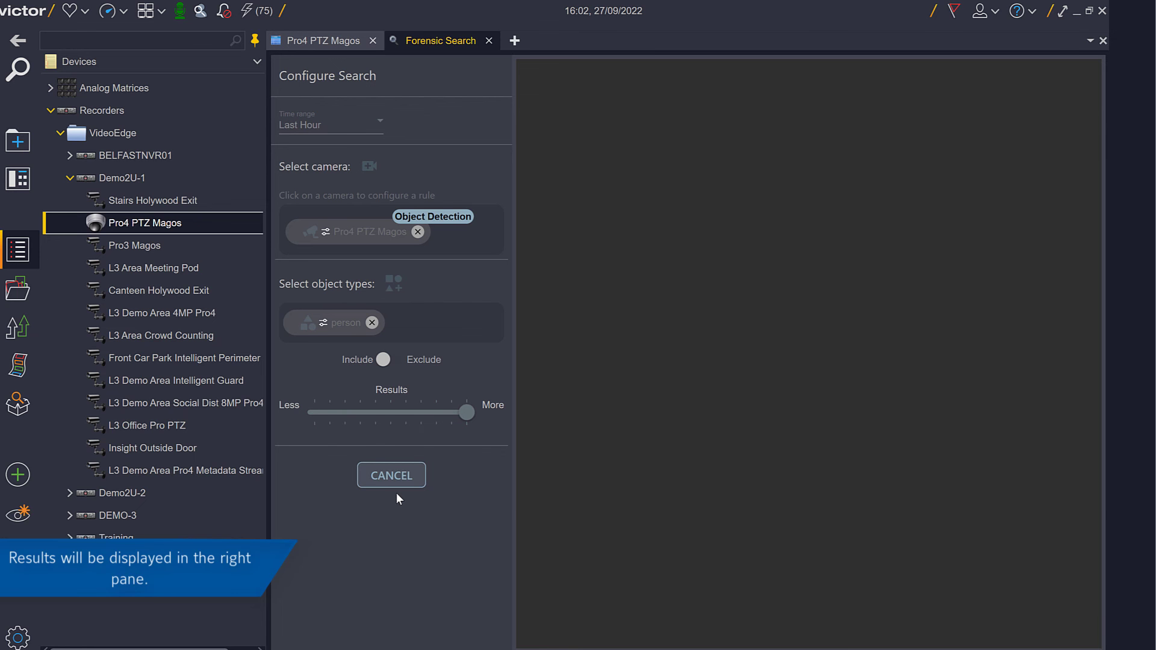
click(390, 476)
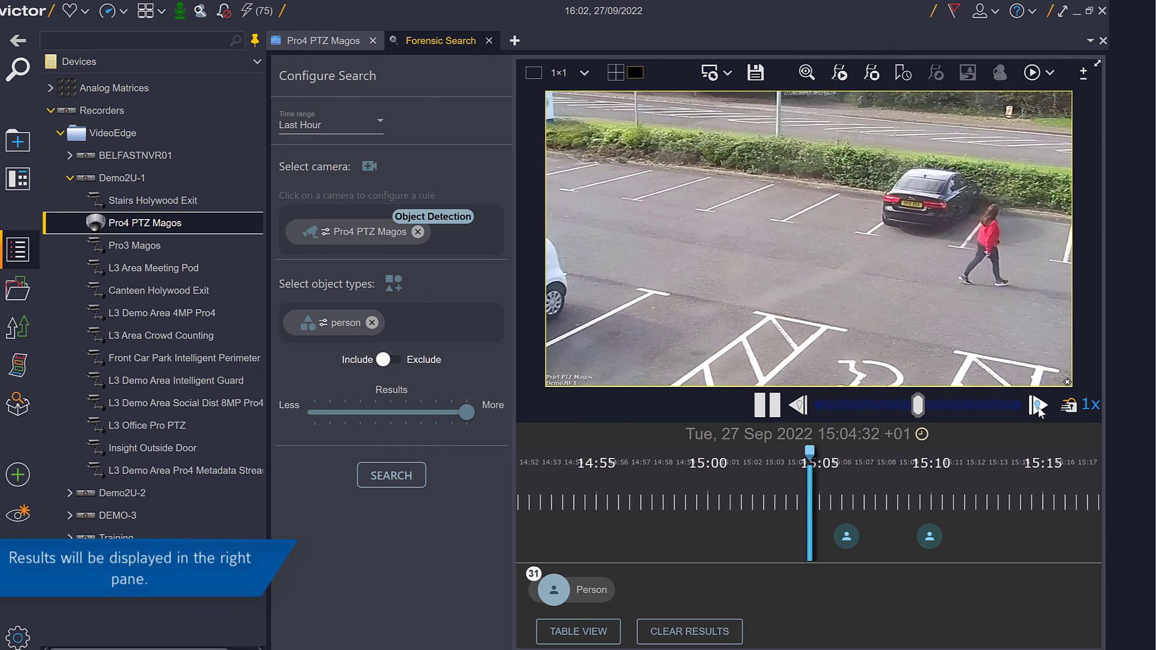